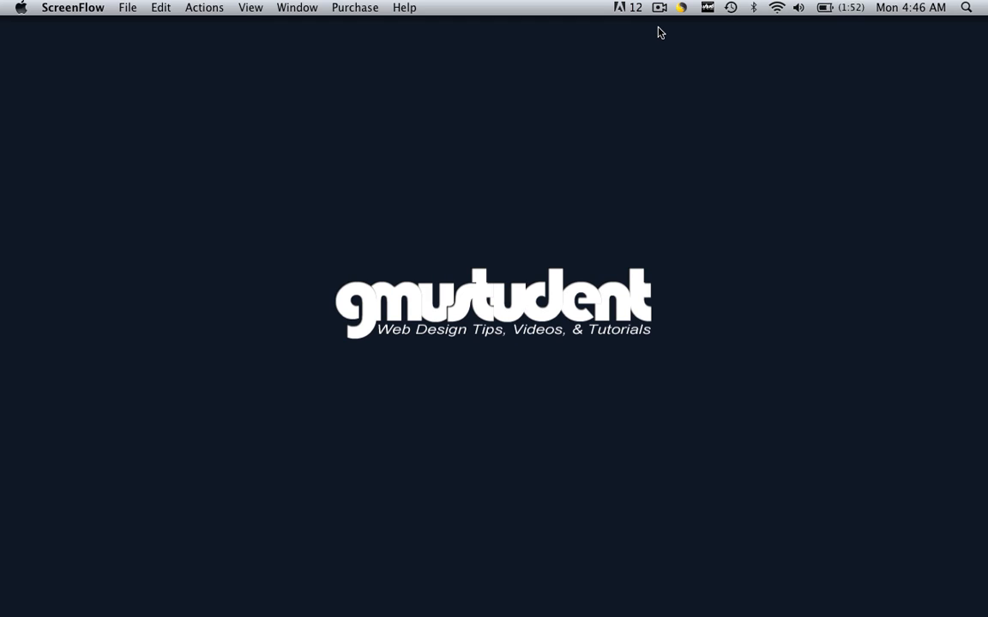
- Start a new page from First Site's site_template template
click(454, 596)
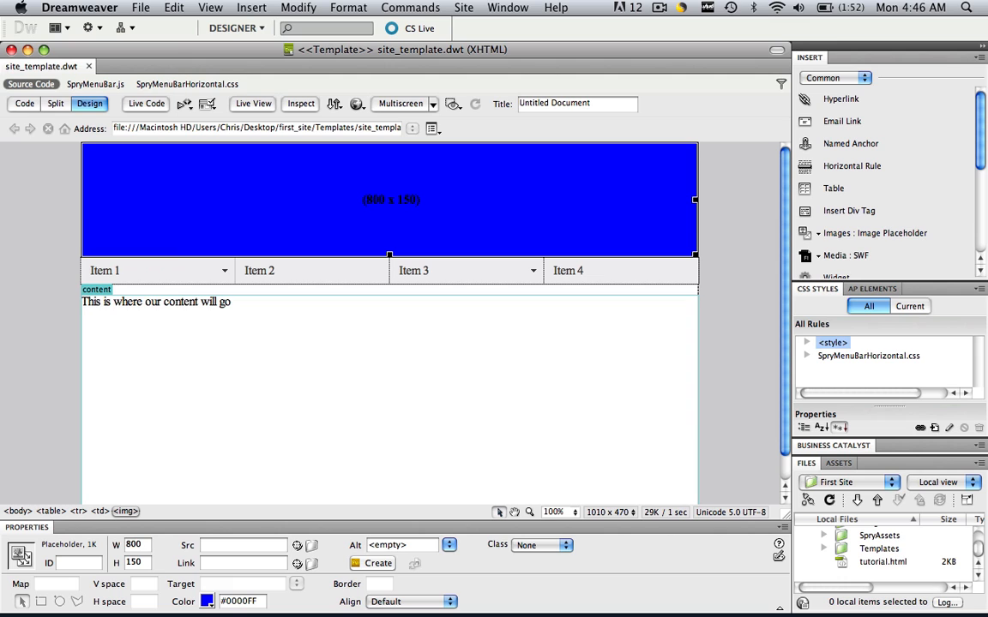
click(141, 7)
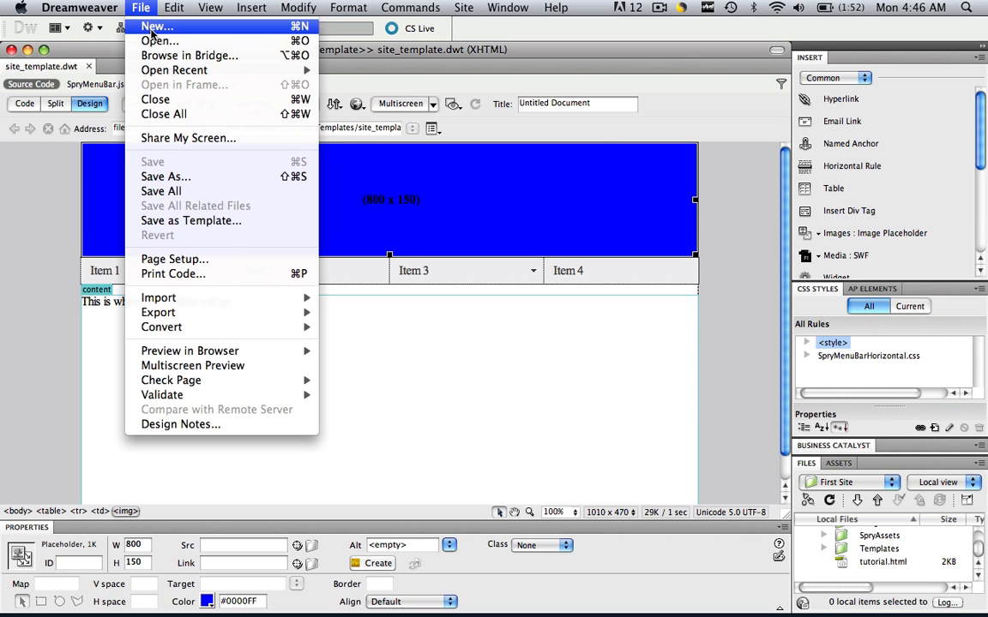
click(156, 26)
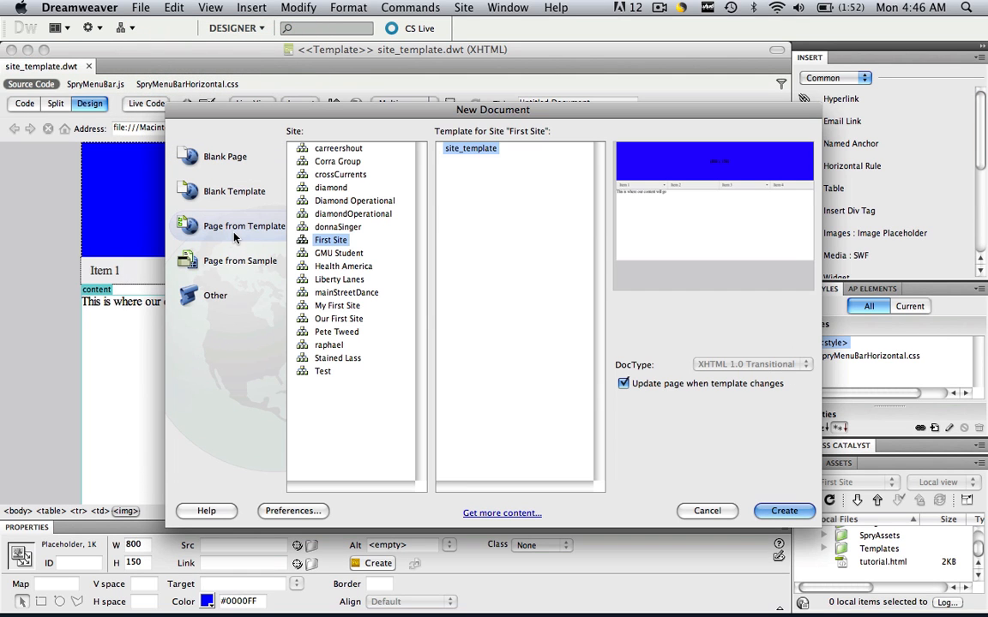
mouse_move(331, 239)
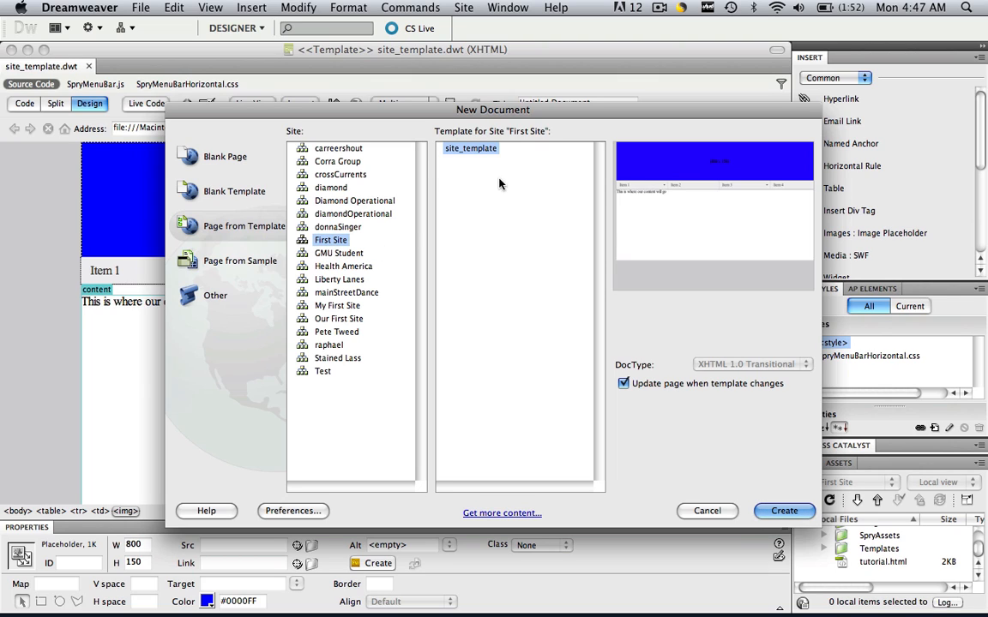
mouse_move(473, 165)
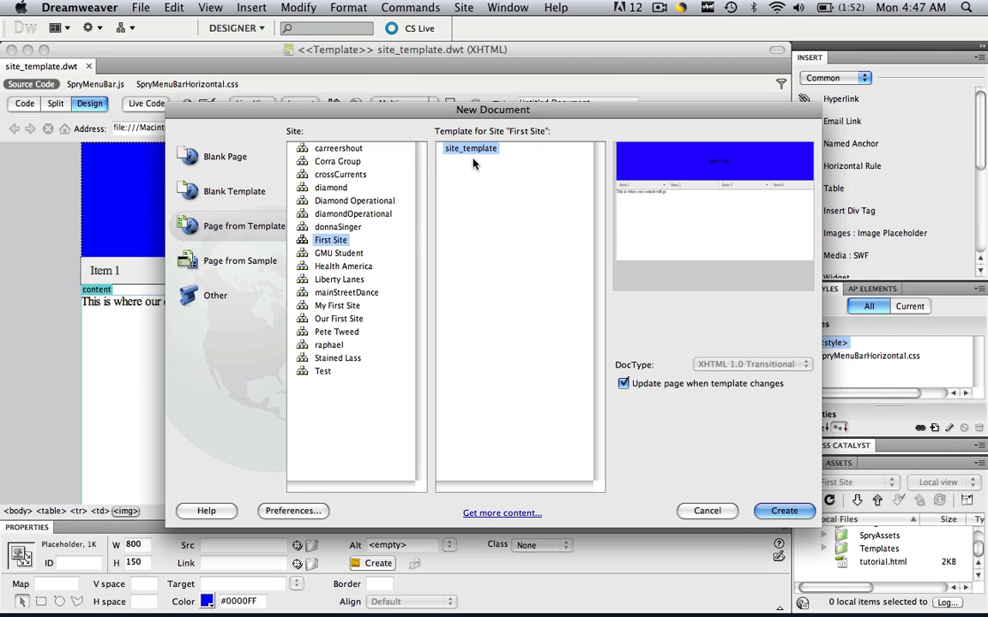
mouse_move(757, 422)
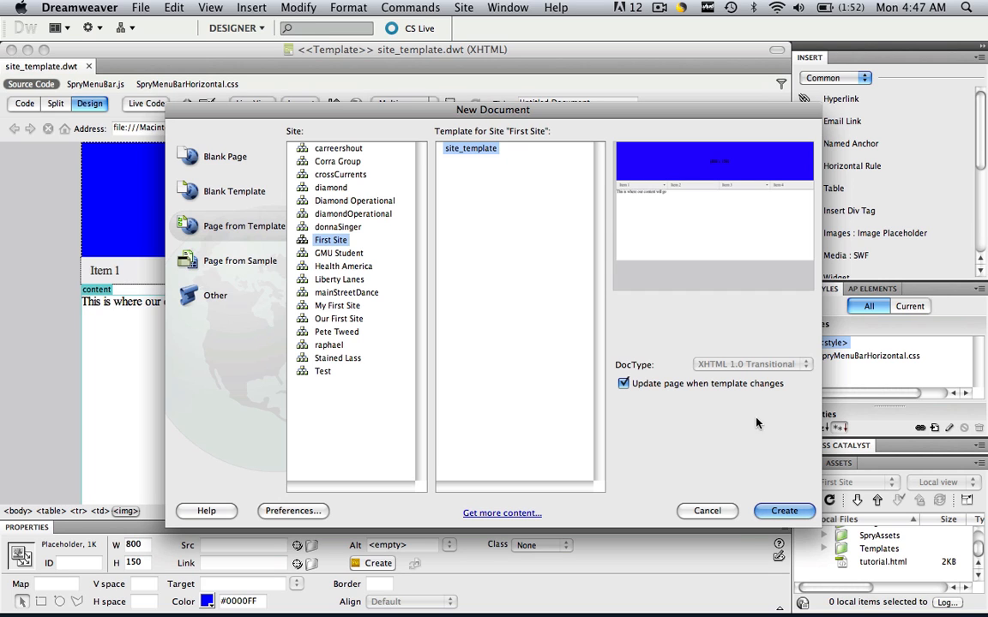
click(783, 510)
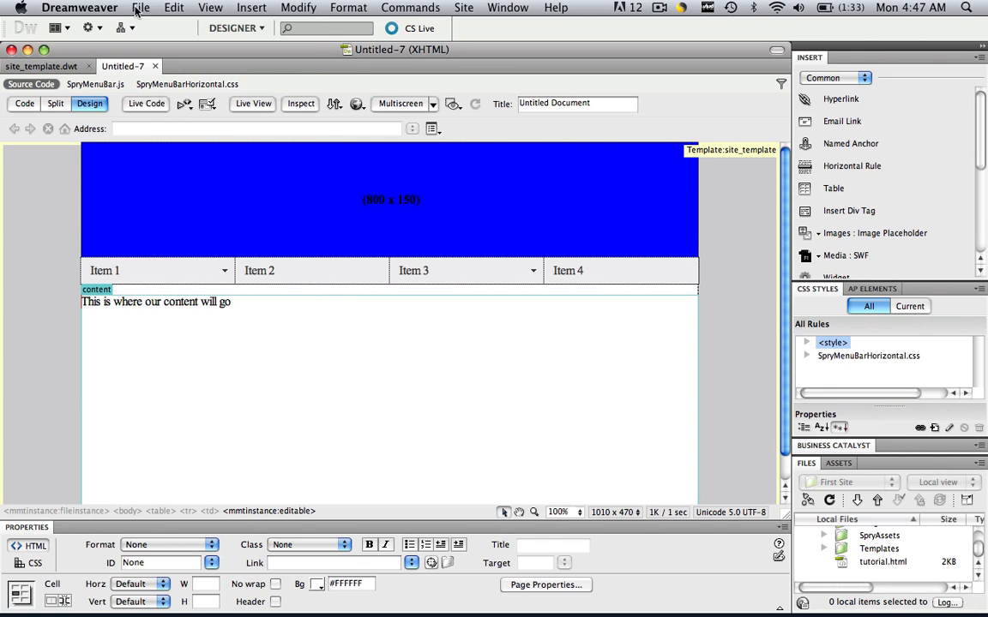
- Save the template-based page as index.html in the first_site folder
click(140, 7)
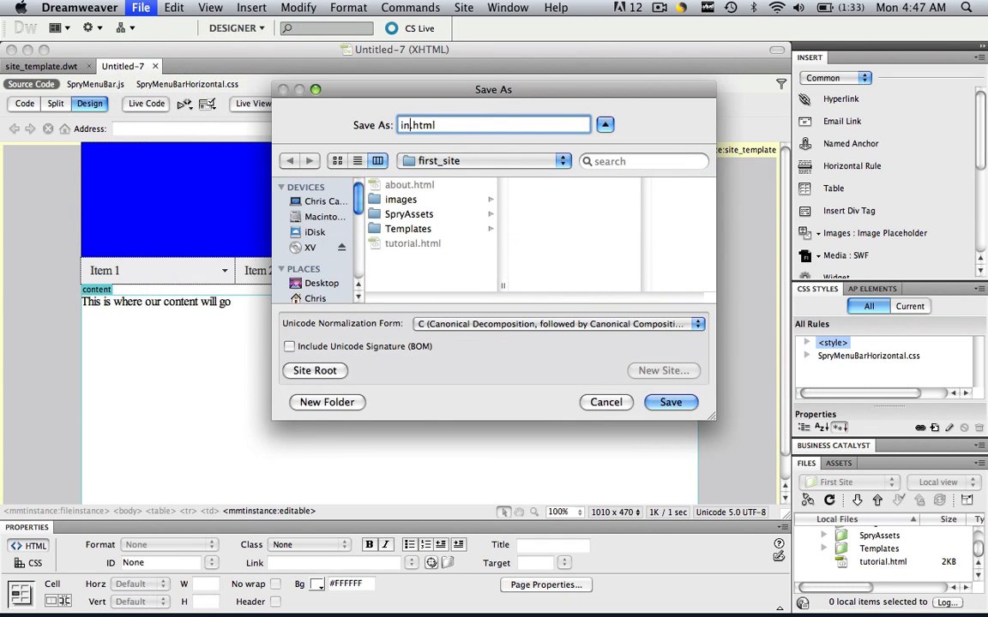
click(670, 402)
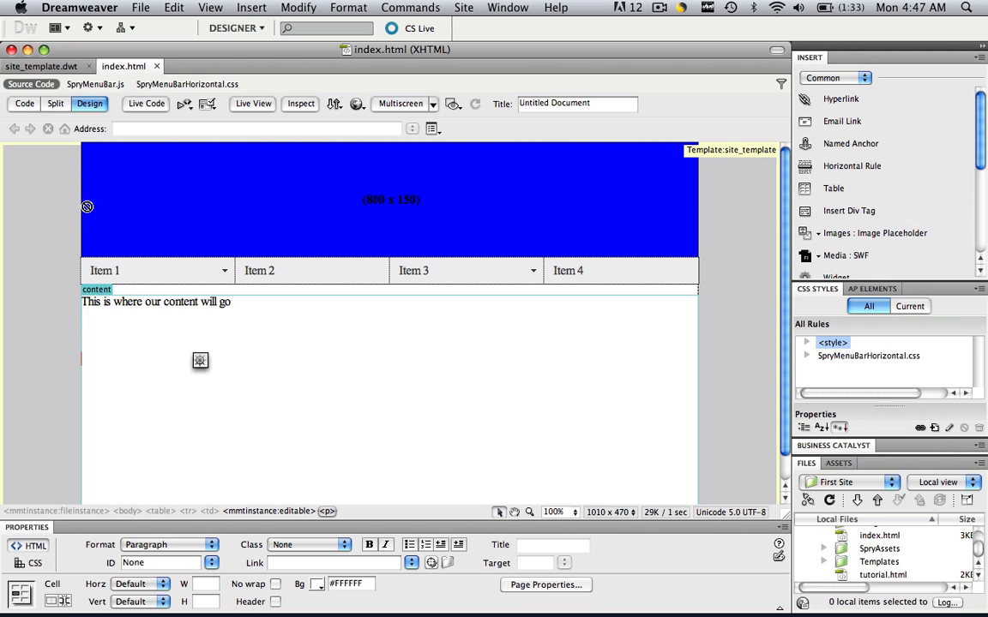
mouse_move(516, 218)
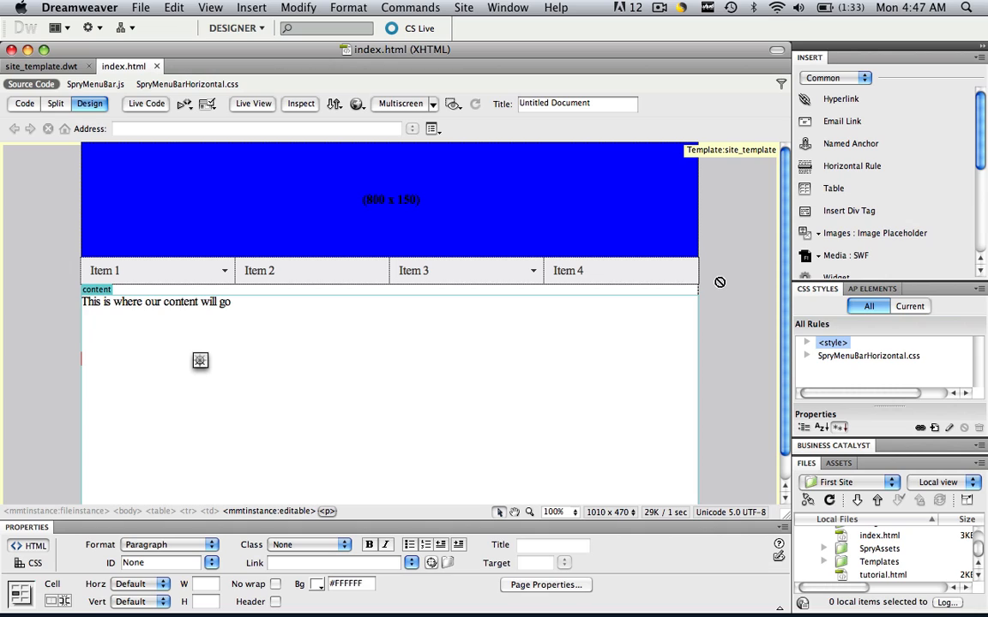
mouse_move(595, 250)
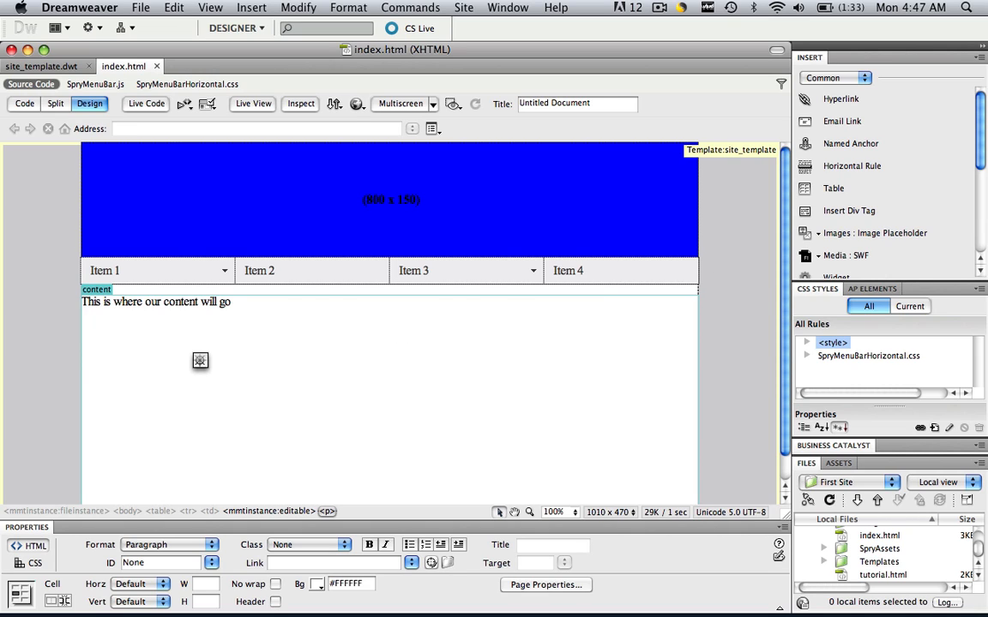
- Replace the placeholder content sentence with 'This really works'
triple_click(155, 302)
text(This really wor)
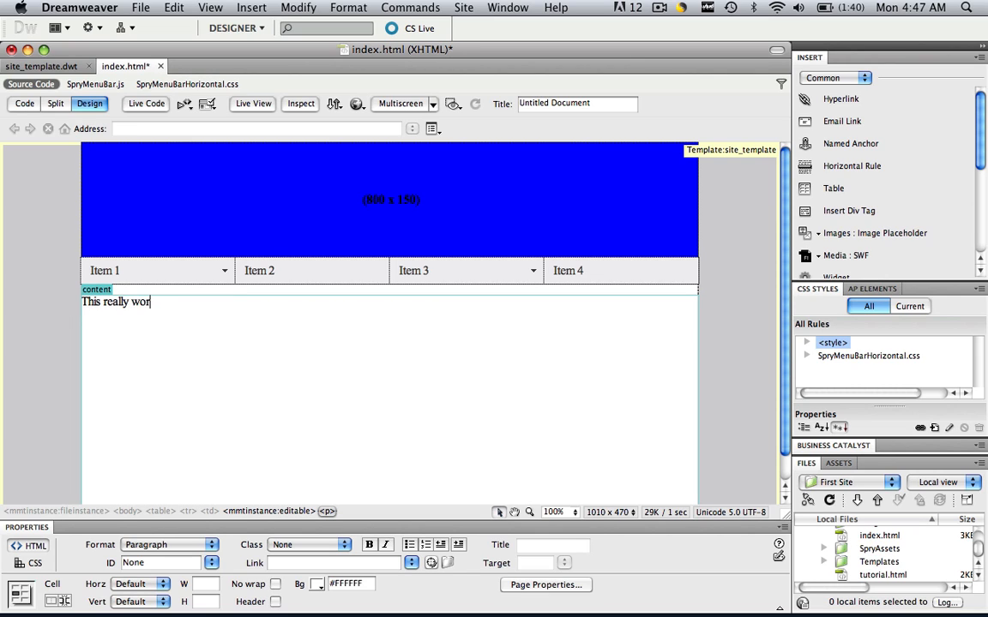
text(ks)
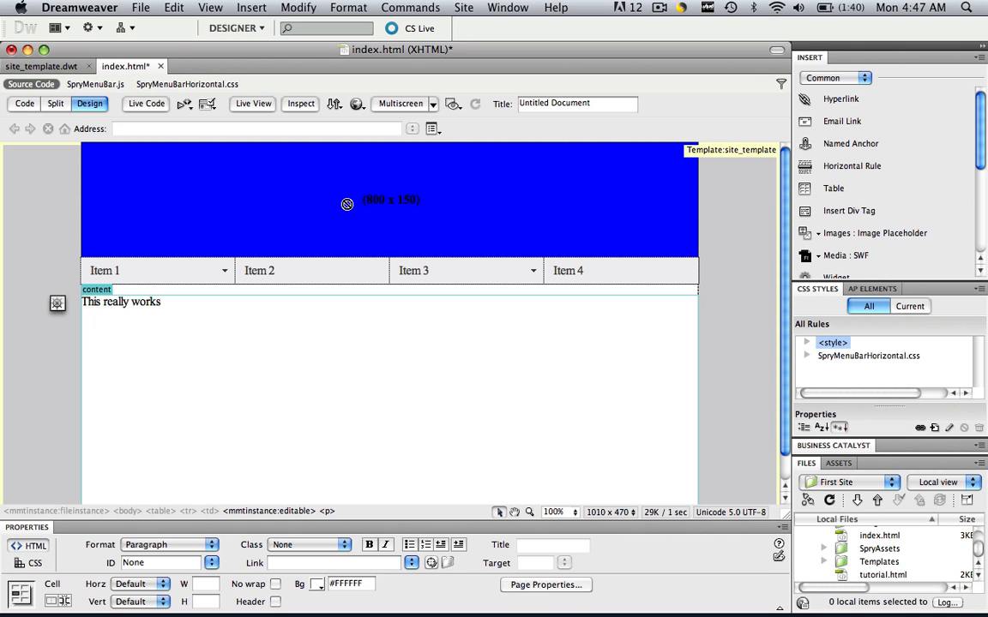
- In site_template.dwt, set the header placeholder colour to red (#FF0000)
click(41, 66)
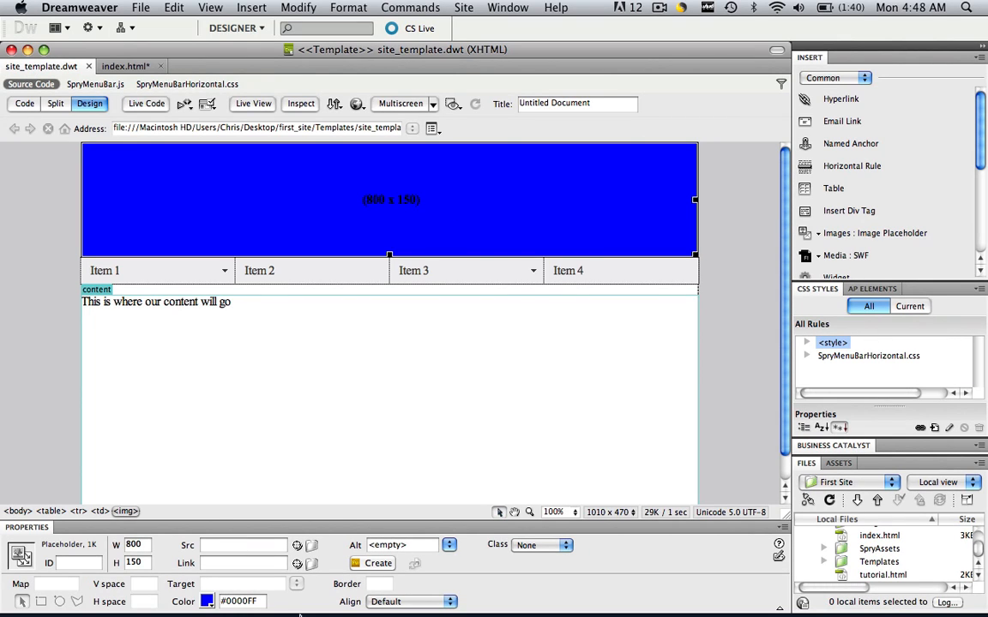
click(208, 601)
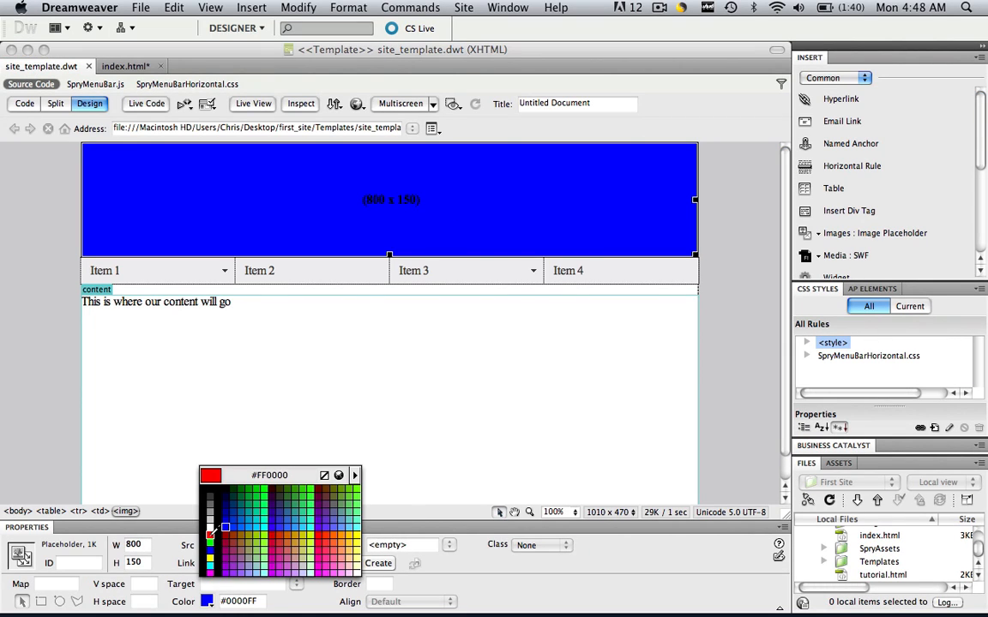
click(140, 8)
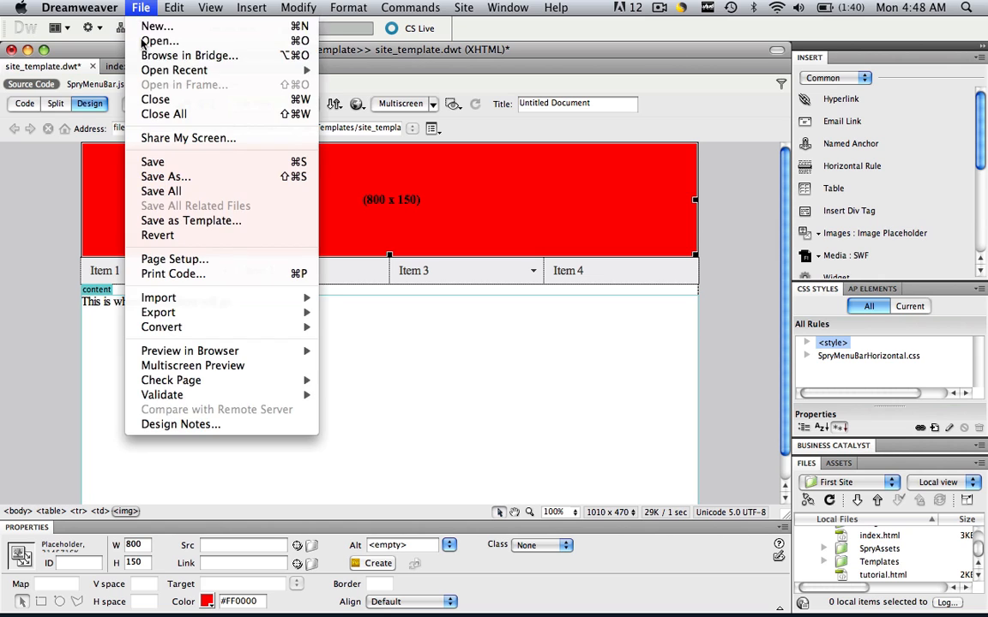
- Save the template, update index.html with the change, and close the update report
click(152, 161)
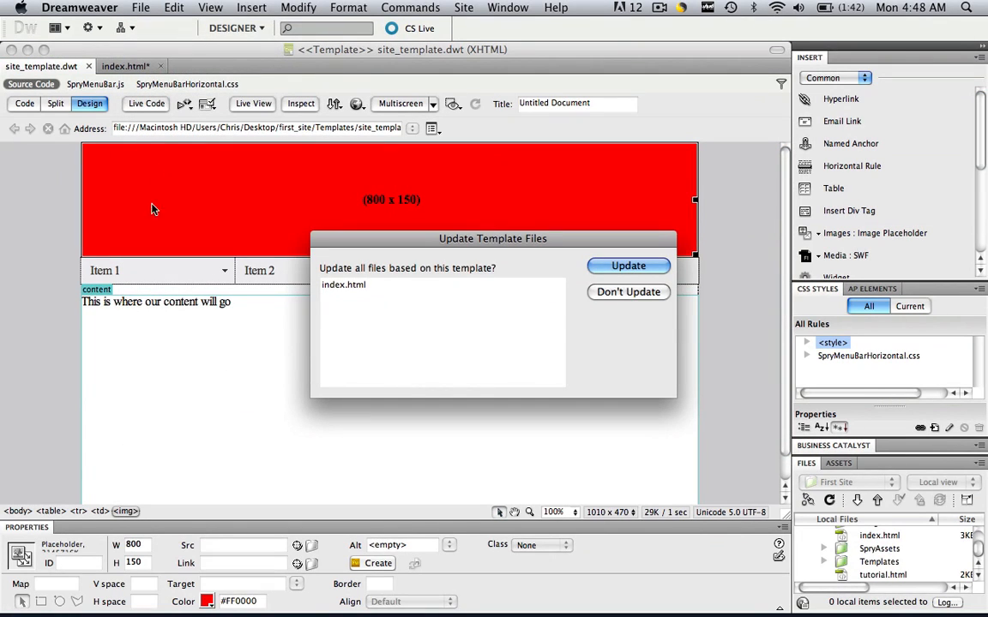
mouse_move(339, 290)
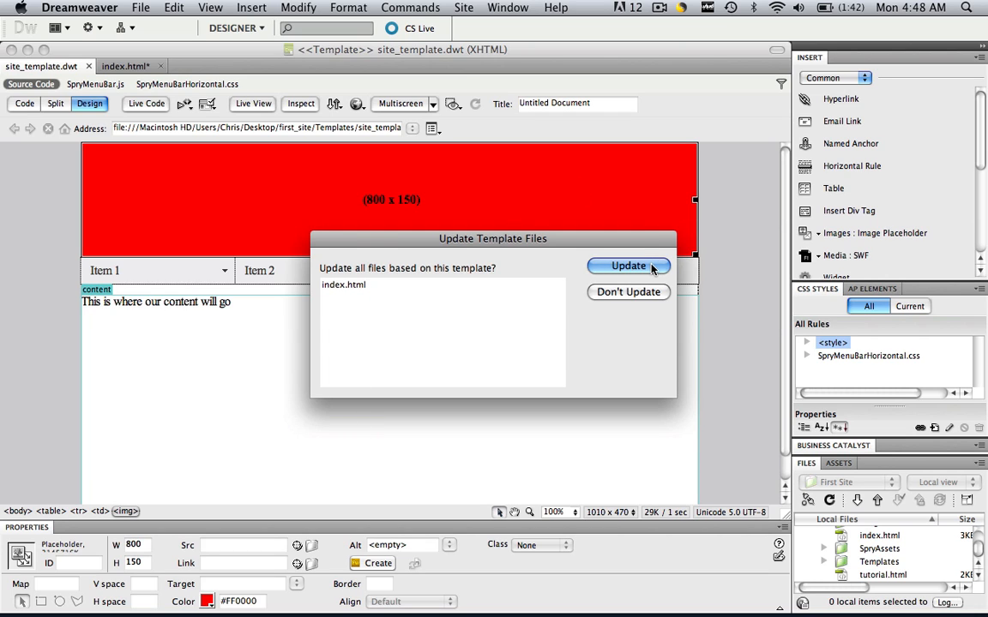
click(628, 265)
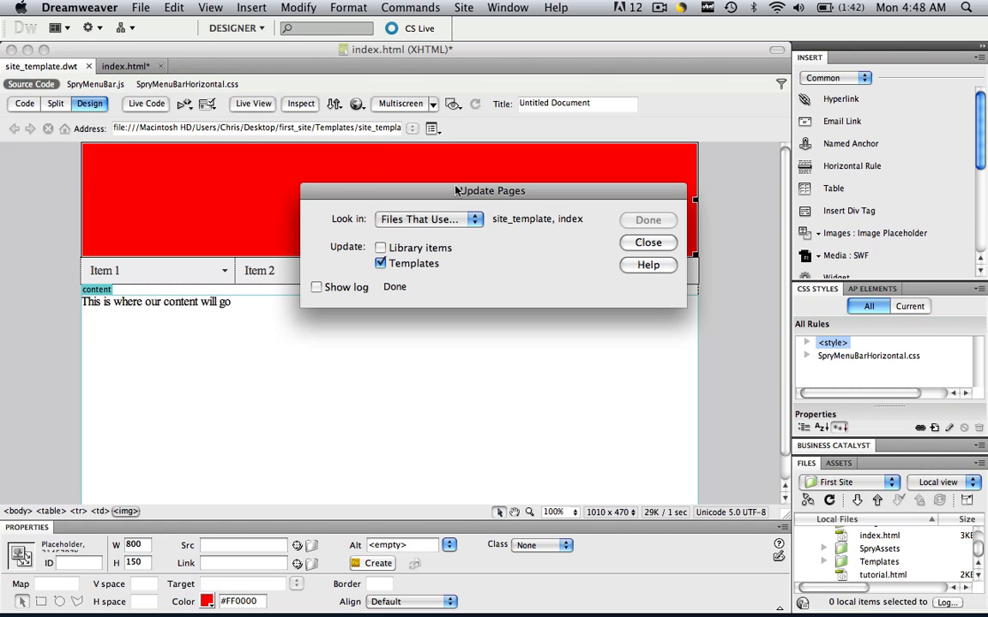
mouse_move(371, 311)
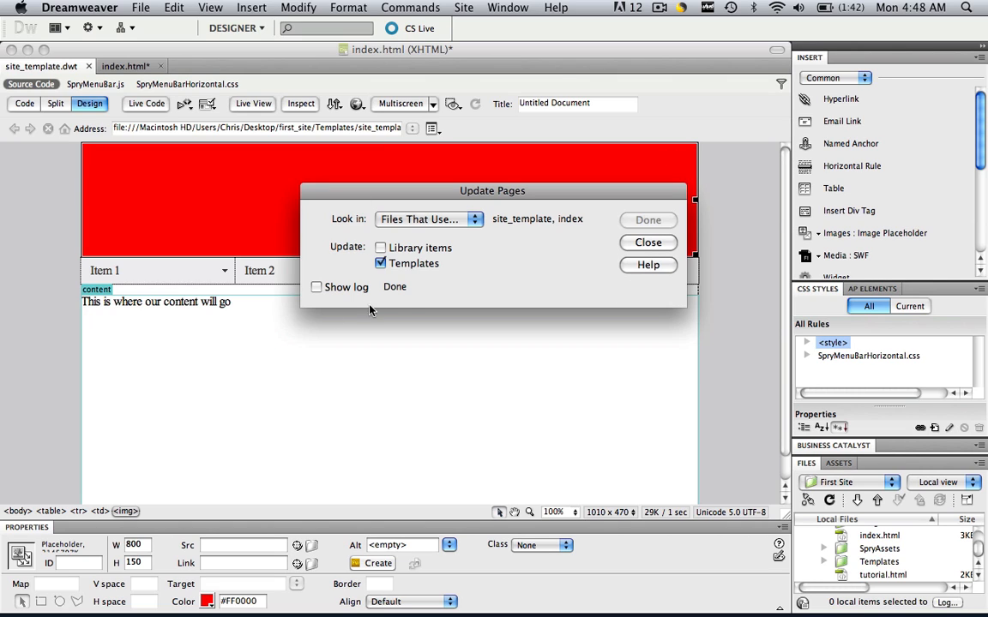
click(647, 242)
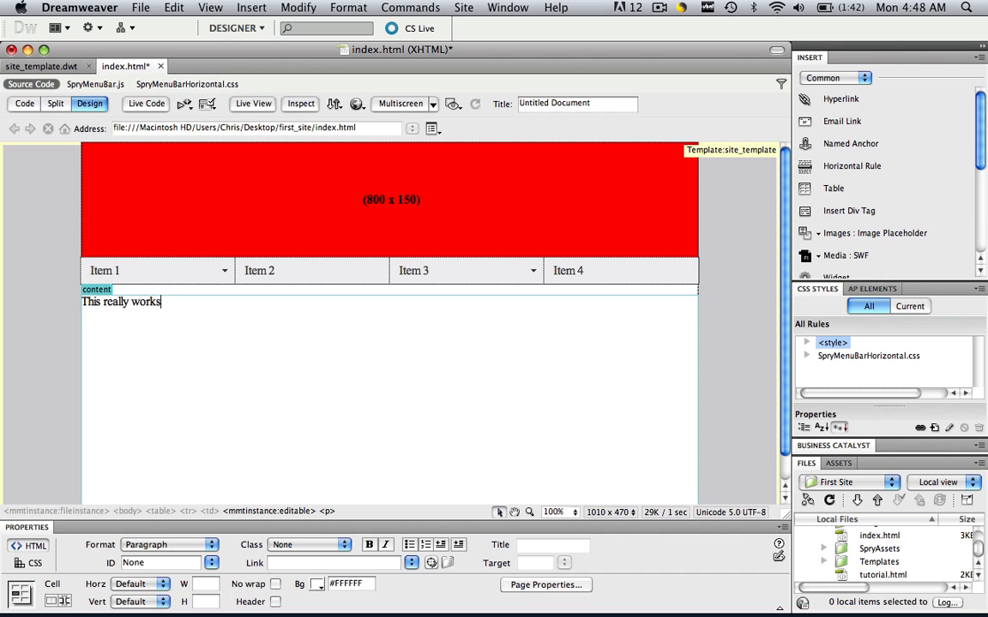
click(40, 66)
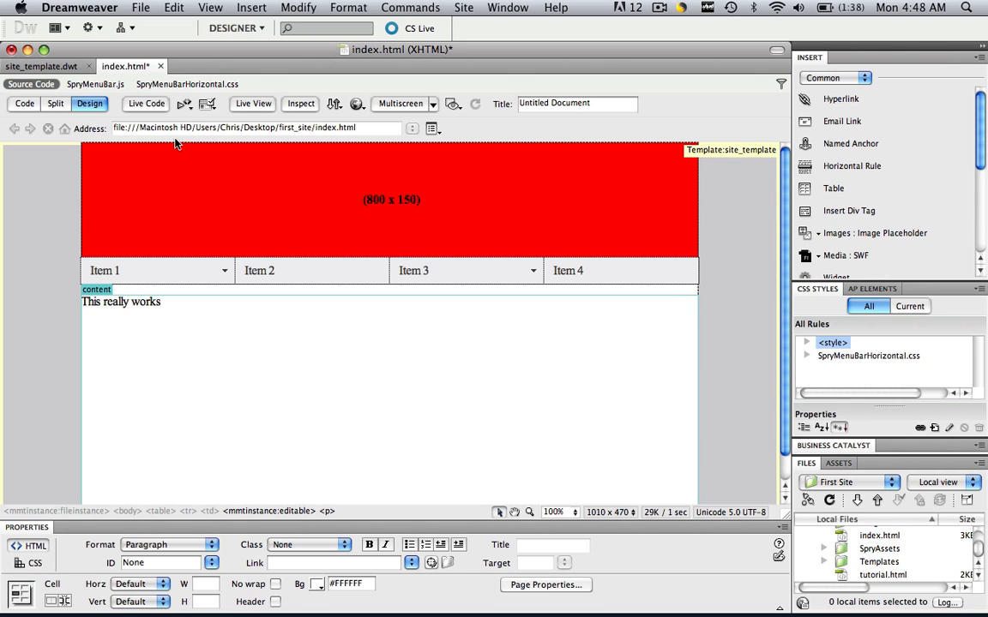
mouse_move(666, 17)
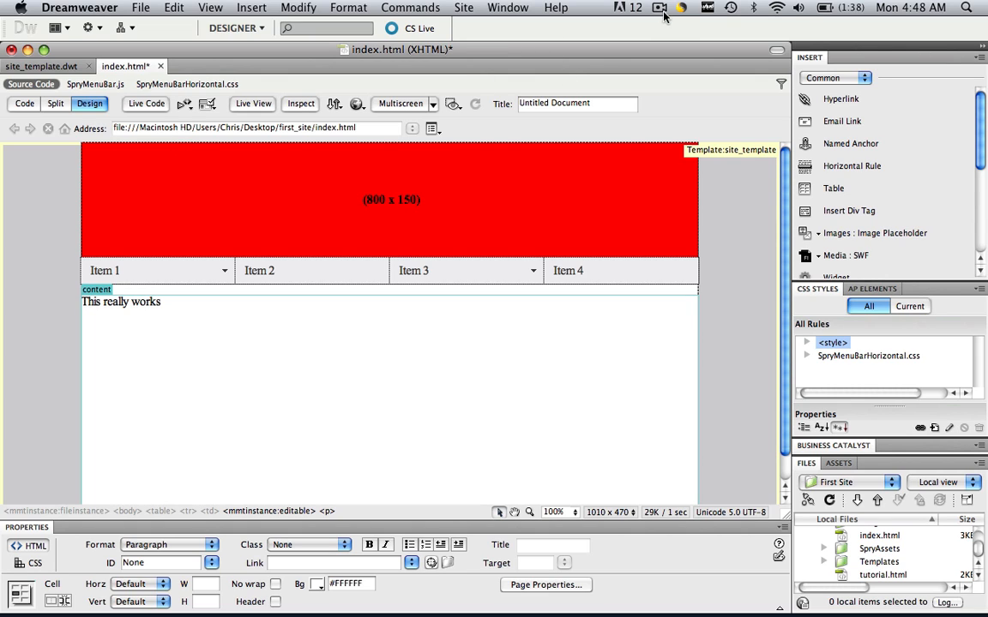